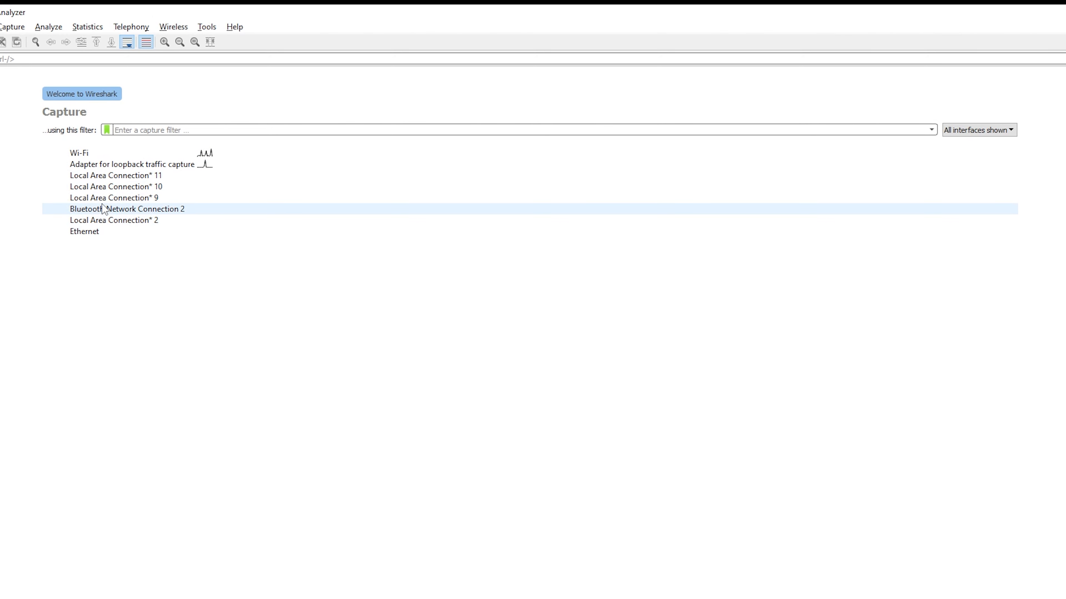
Browse the capture interface list and settle on the Wi-Fi interface
{"action": "left_click", "coordinate": [113, 197]}
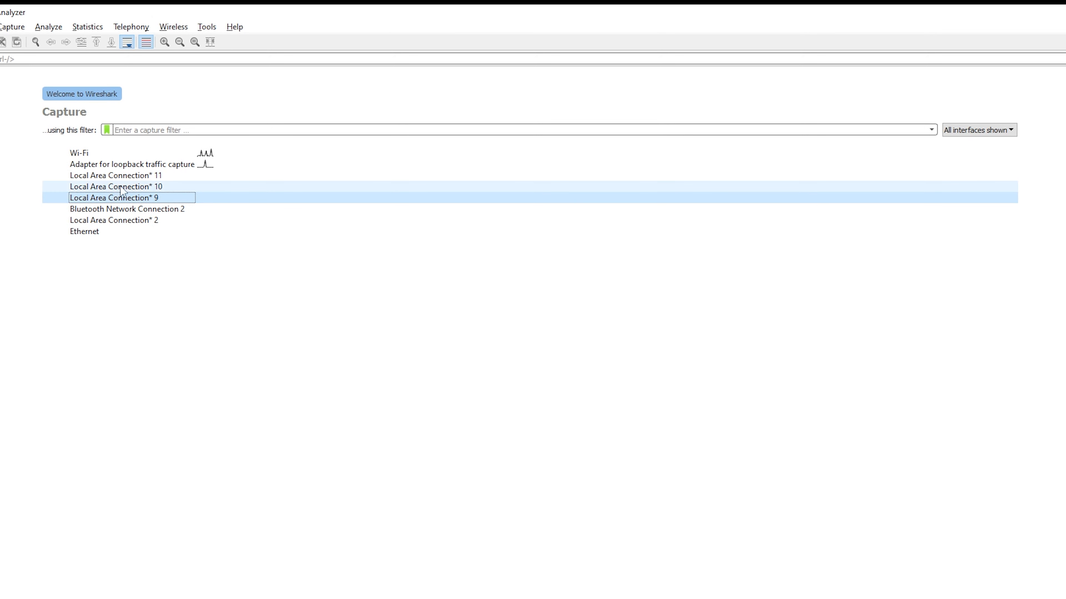
{"action": "left_click", "coordinate": [116, 186]}
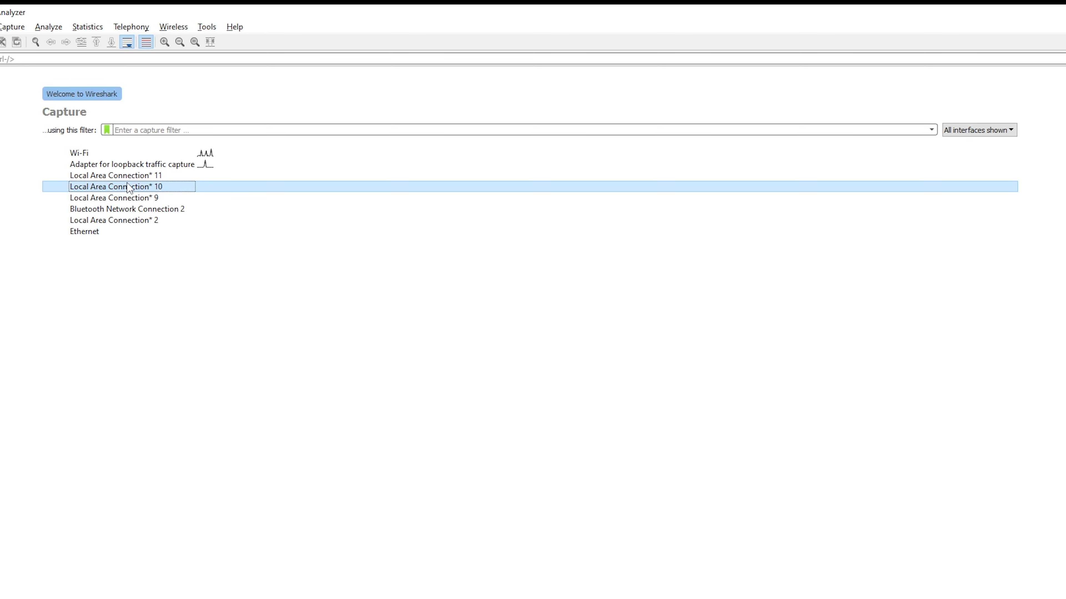
{"action": "left_click", "coordinate": [116, 175]}
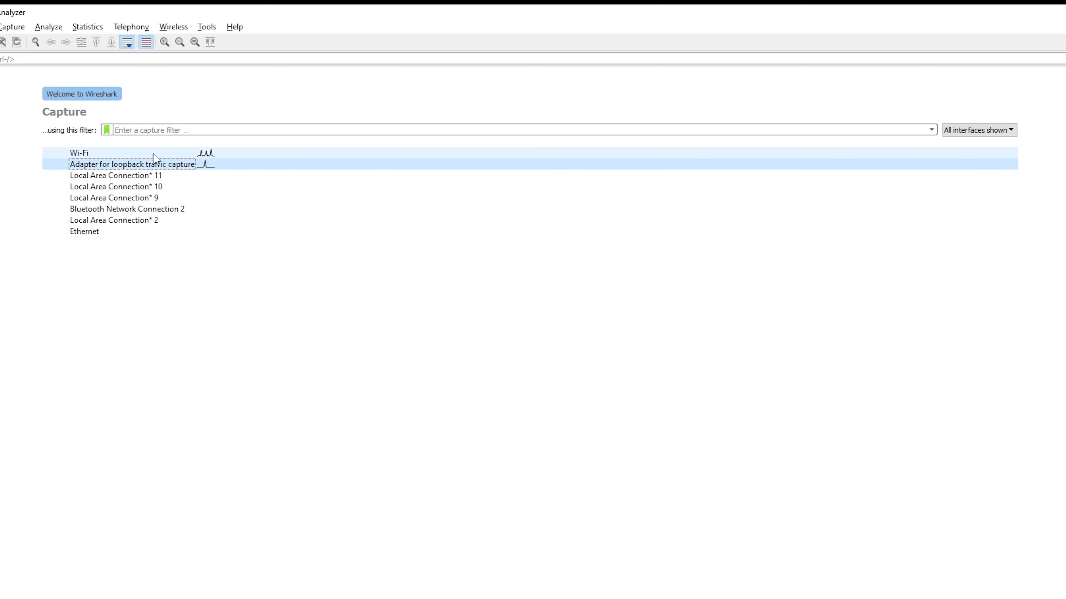
{"action": "left_click", "coordinate": [79, 152]}
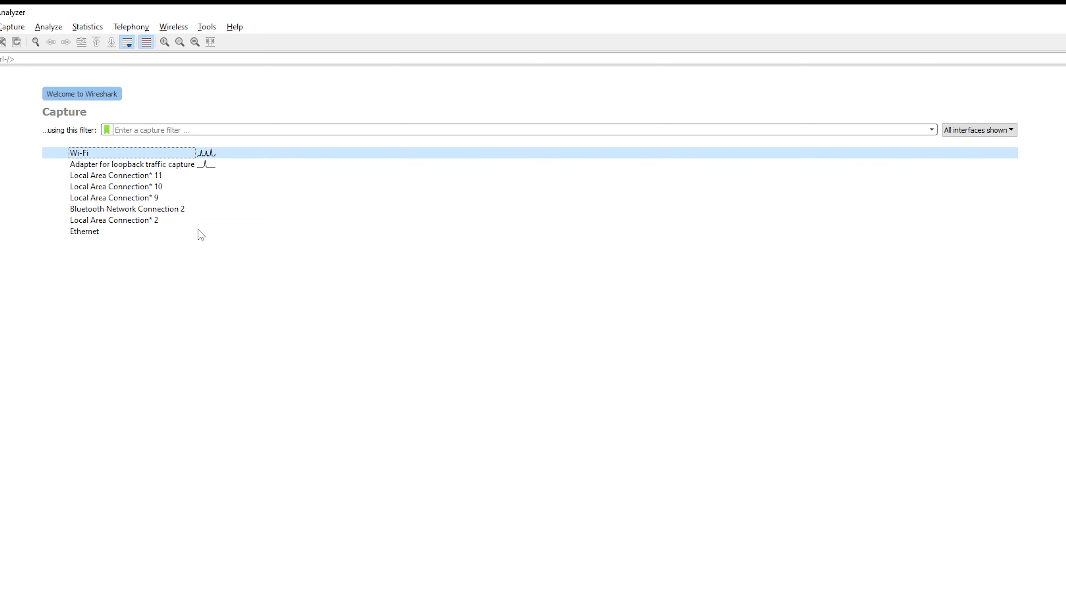
{"action": "mouse_move", "coordinate": [251, 169]}
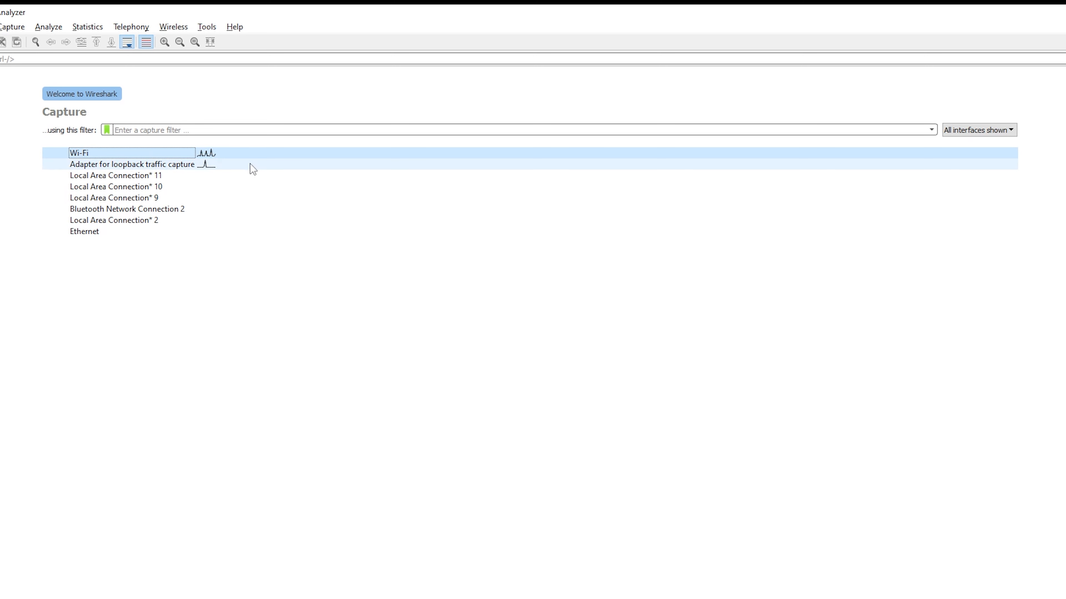
{"action": "left_click", "coordinate": [136, 152]}
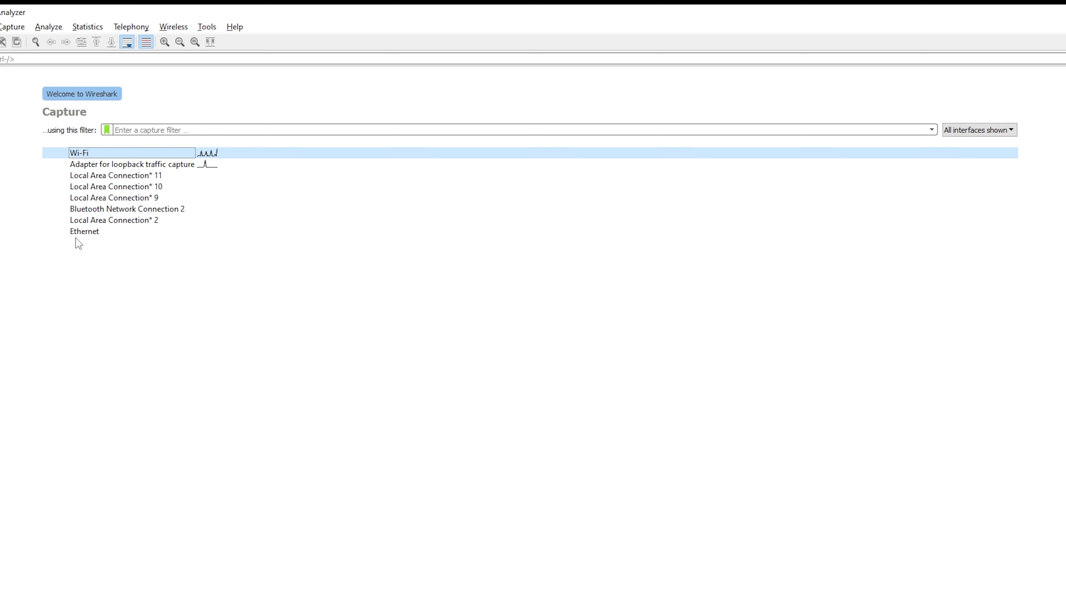
{"action": "mouse_move", "coordinate": [103, 148]}
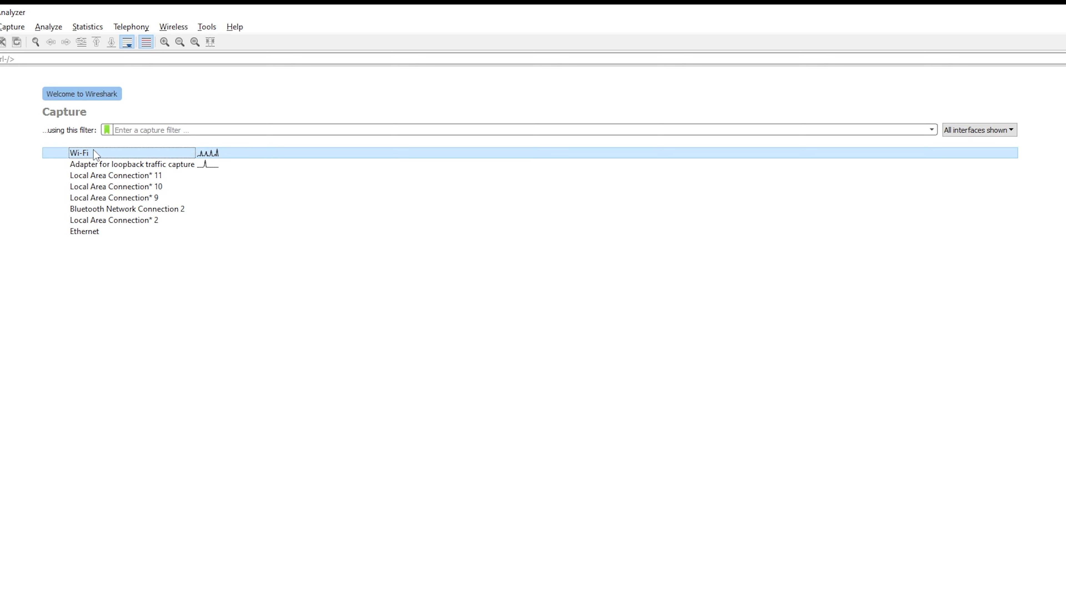
Start a live capture on the Wi-Fi interface and review the incoming TCP, DNS and TLS packets
{"action": "double_click", "coordinate": [79, 152]}
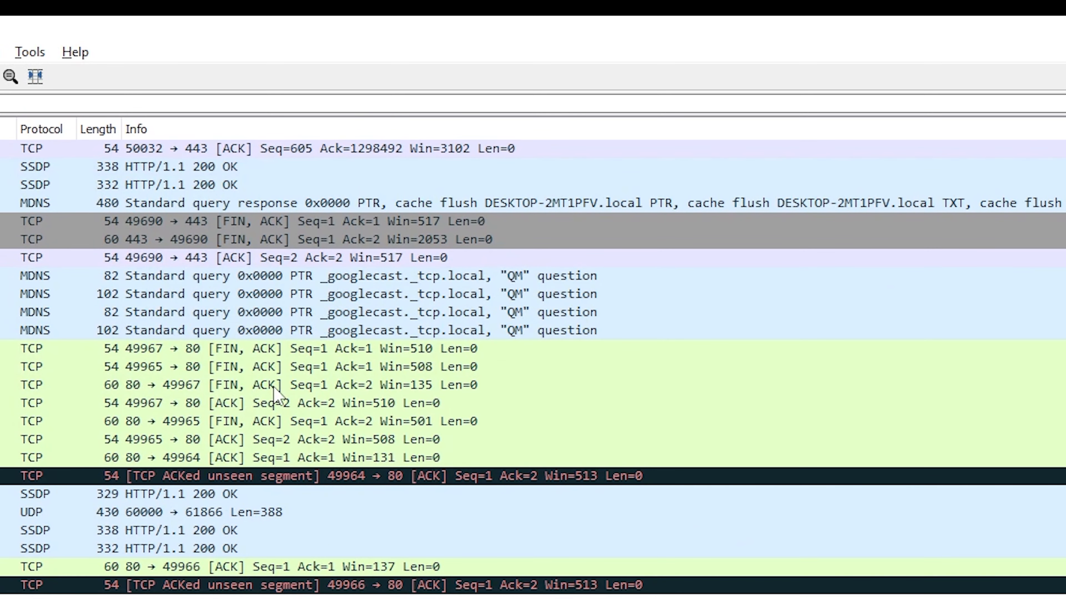
{"action": "scroll", "scroll_direction": "down", "scroll_amount": 3}
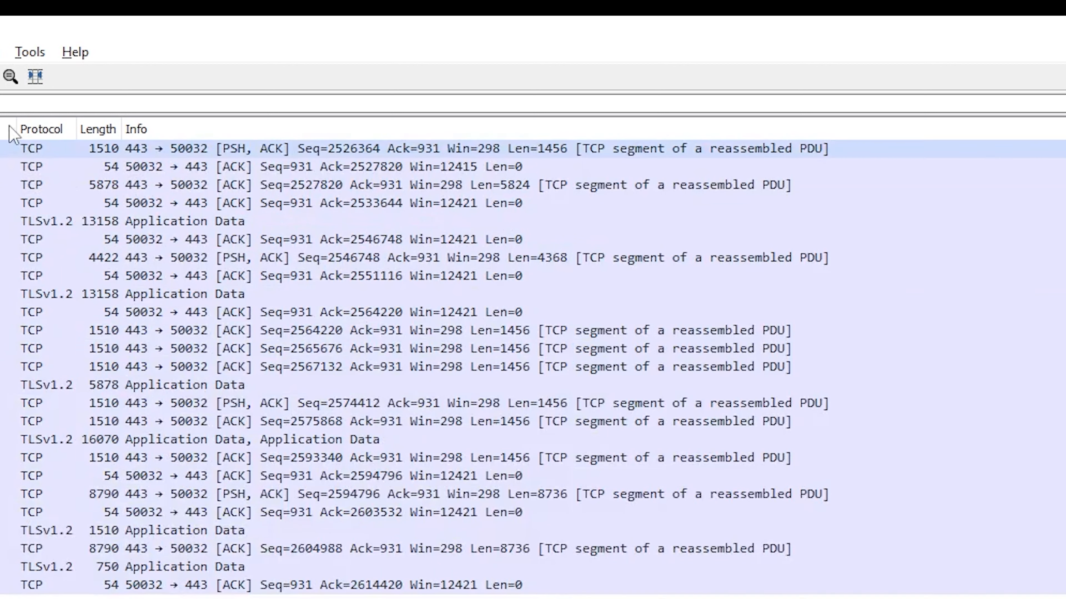
{"action": "scroll", "scroll_direction": "down", "scroll_amount": 3}
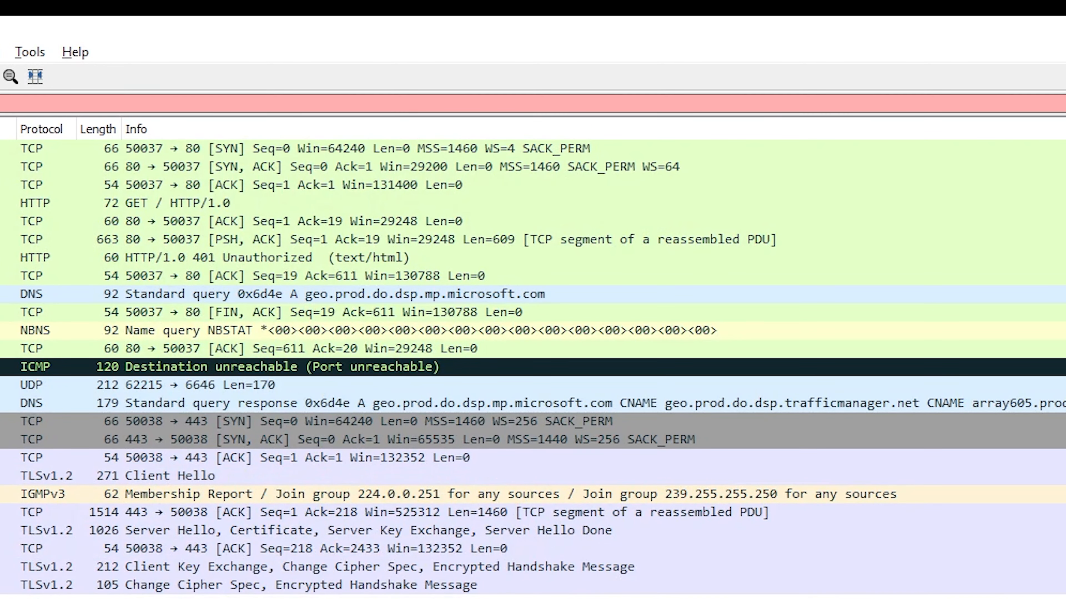
Enter 'dns' in the display filter bar while the Wi-Fi capture keeps running
{"action": "type", "text": "dns"}
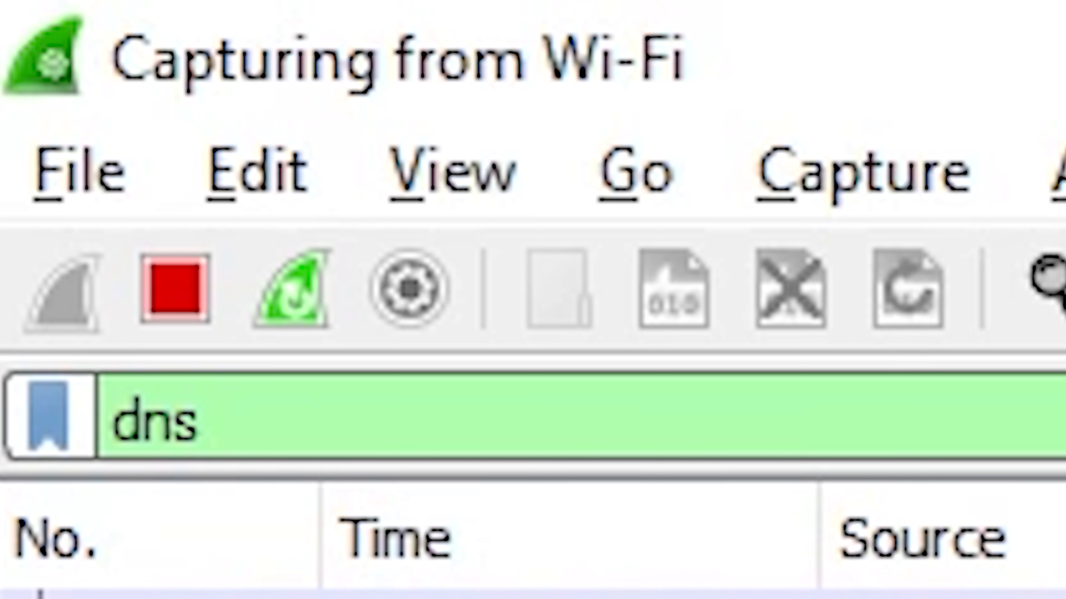
{"action": "left_click", "coordinate": [204, 418]}
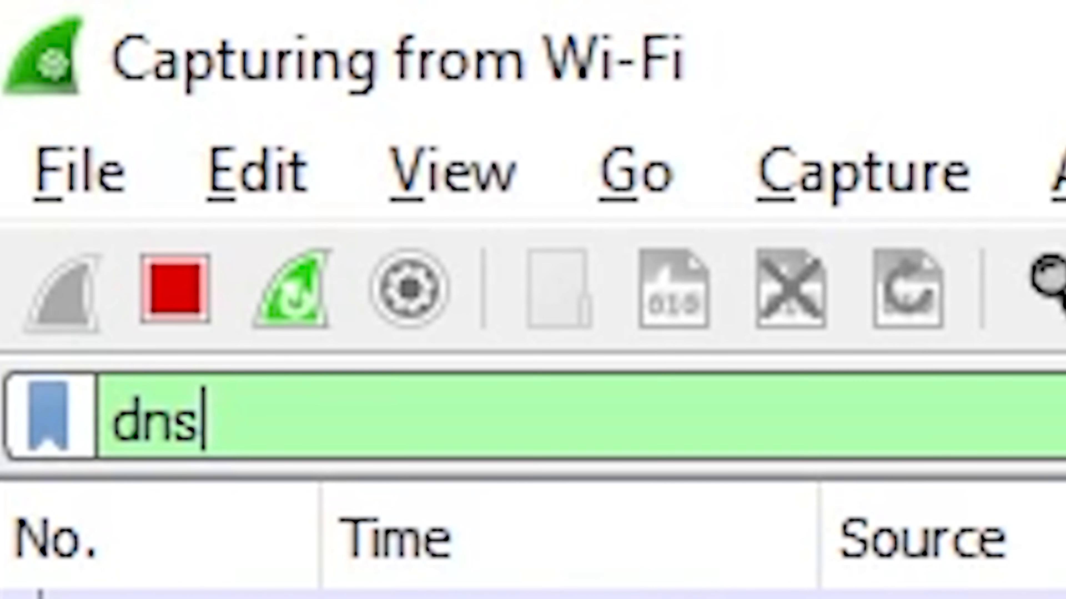